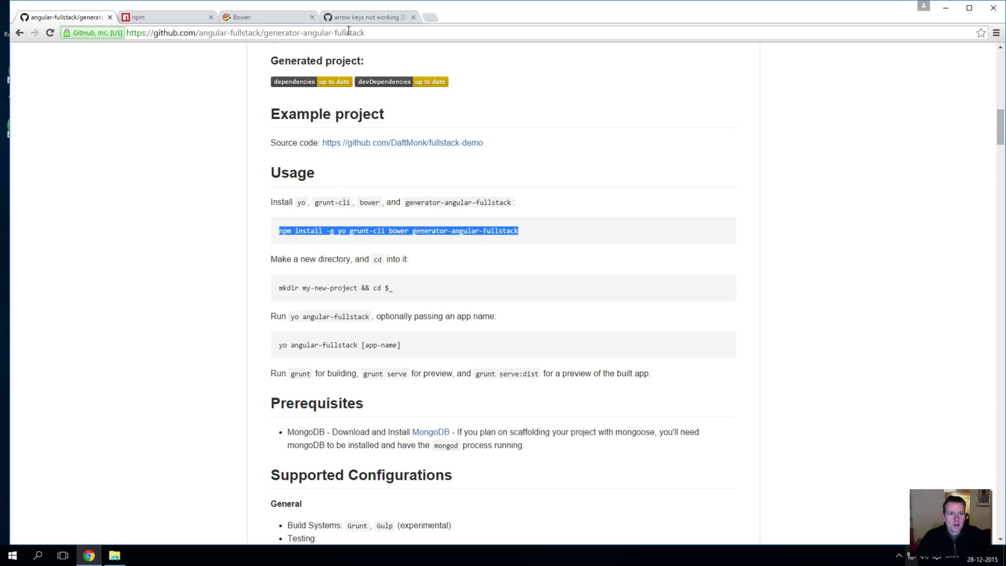
mouse_move(324, 297)
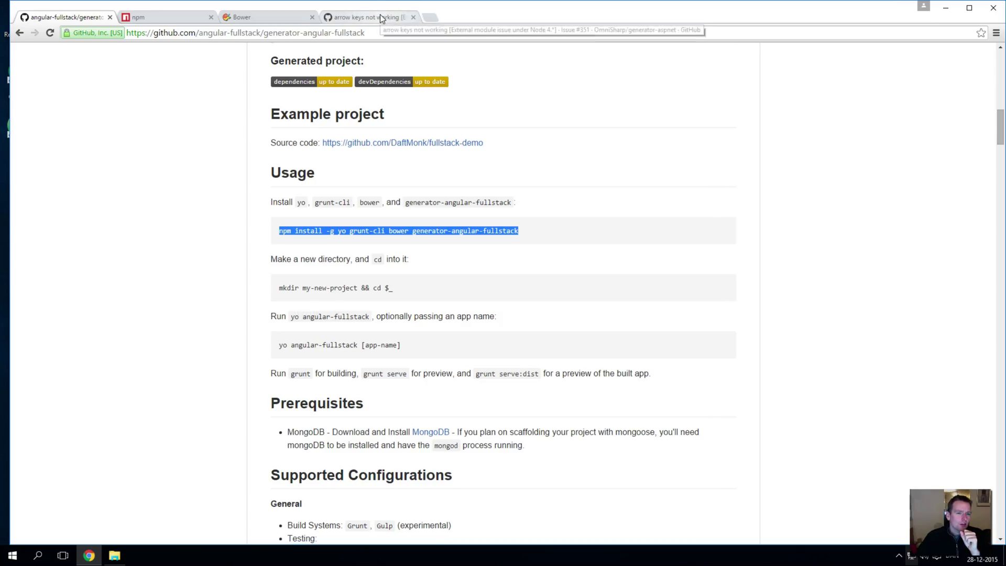
mouse_move(381, 22)
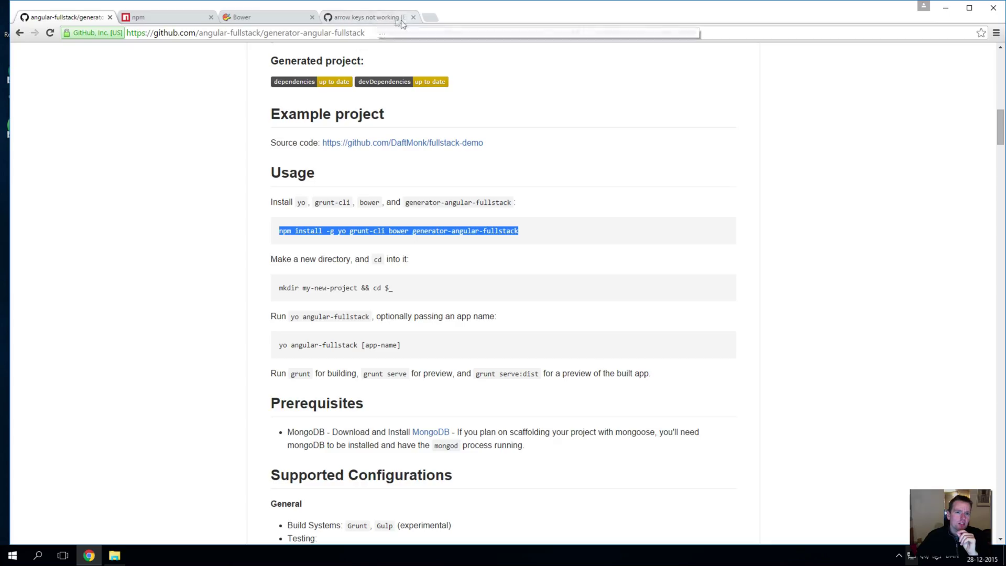
mouse_move(366, 18)
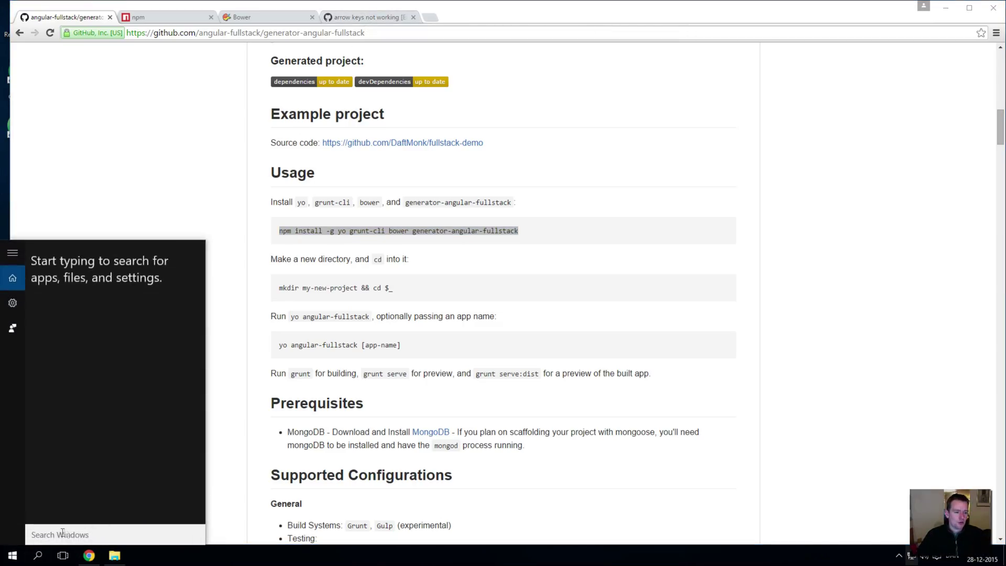
Launch cmd, change directory up and into C:\js web apps, and move the window aside.
type("cmd")
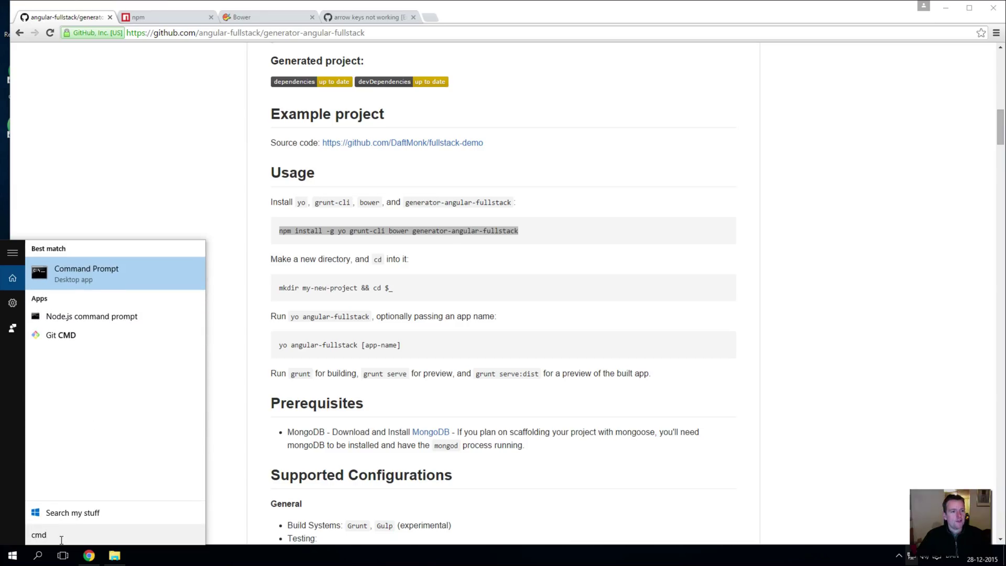
left_click(85, 272)
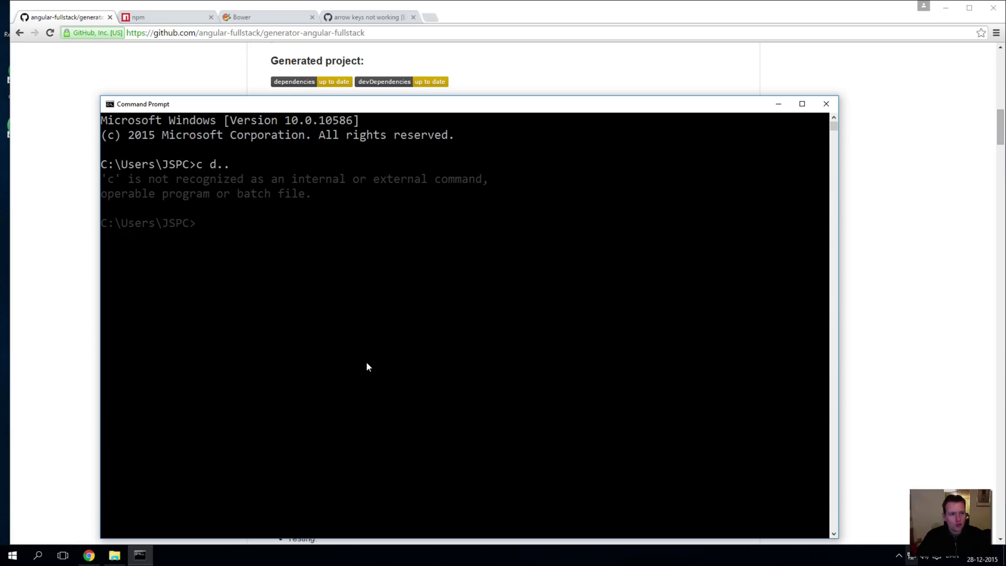
type("cd ..")
type("cd \"js web apps\"")
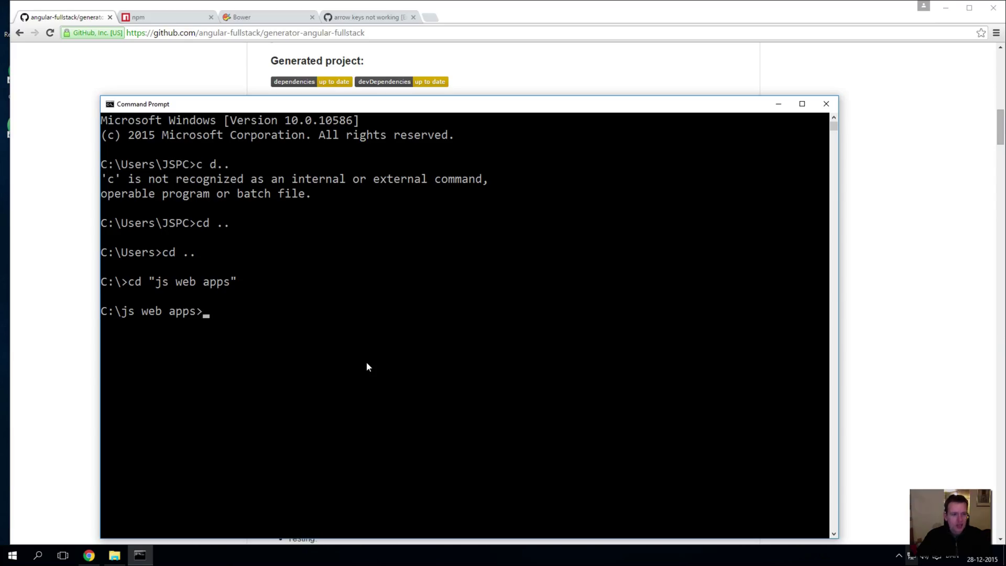
left_click_drag(143, 104, 479, 82)
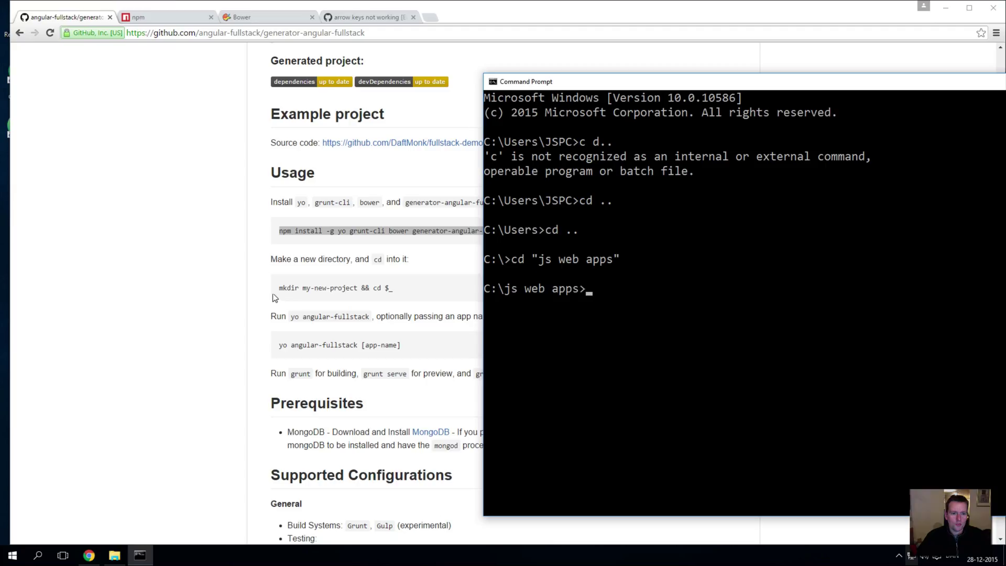
Make a courseplanner directory with mkdir and cd into it.
type("mkdir")
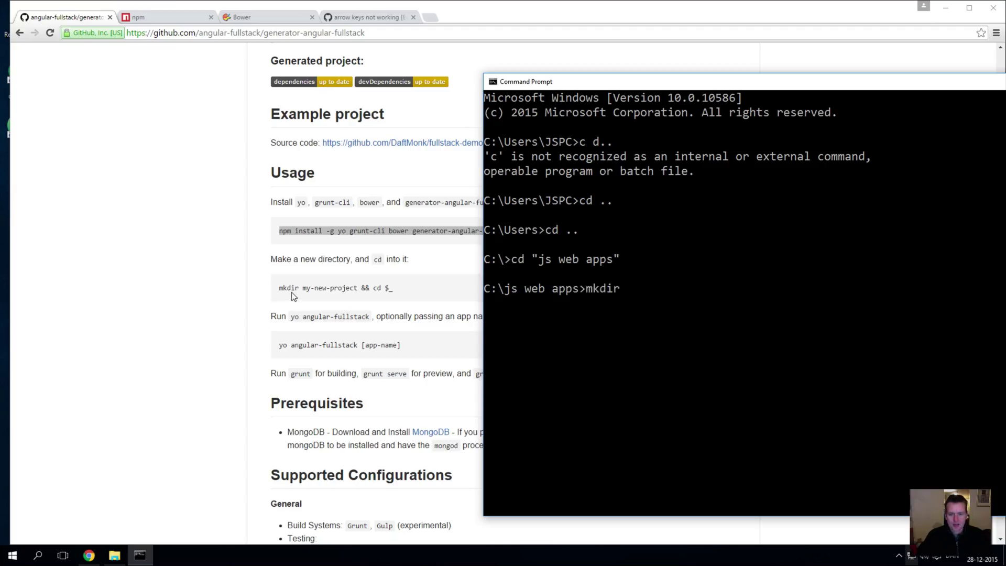
key("space")
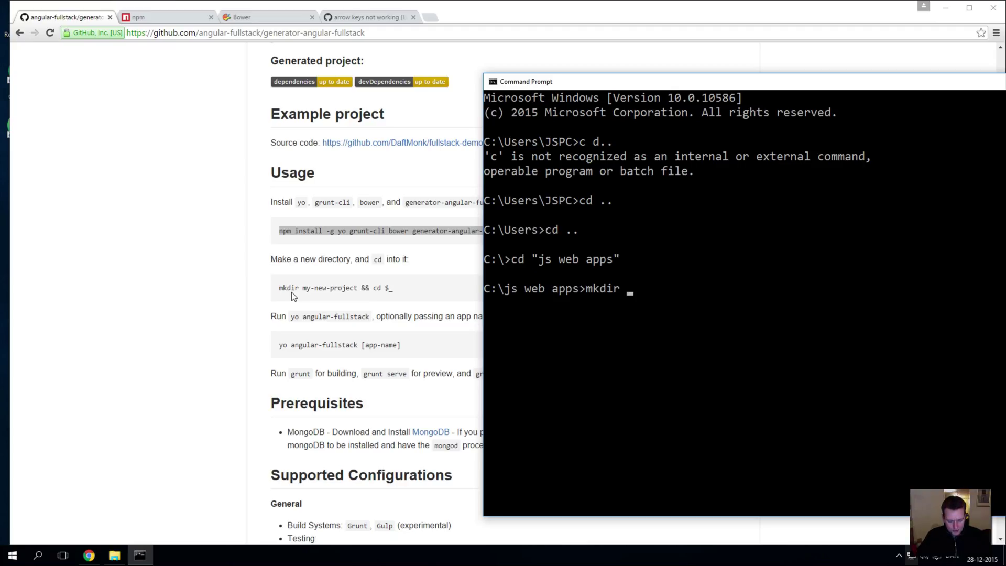
type("courseplanner")
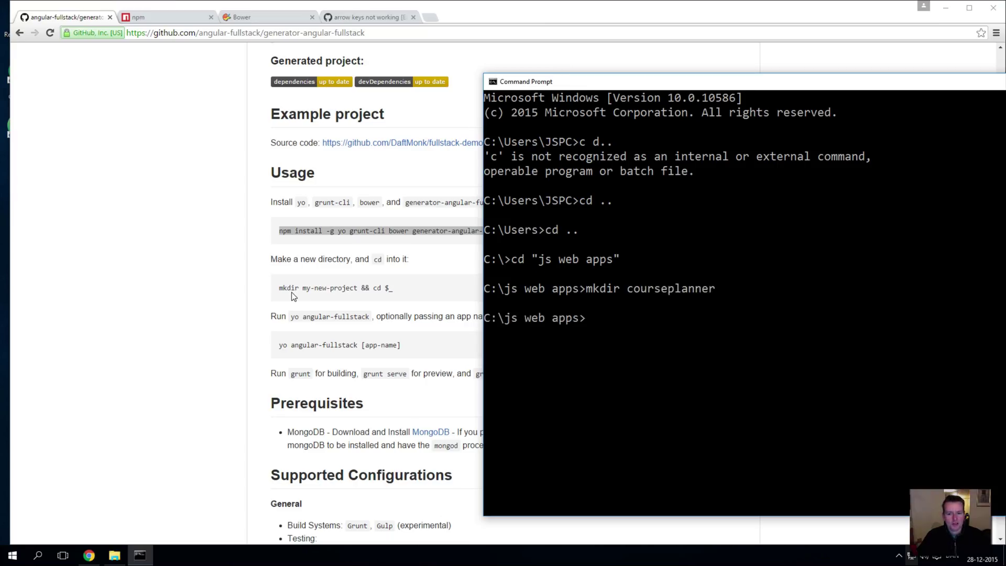
type("cd courseplanner")
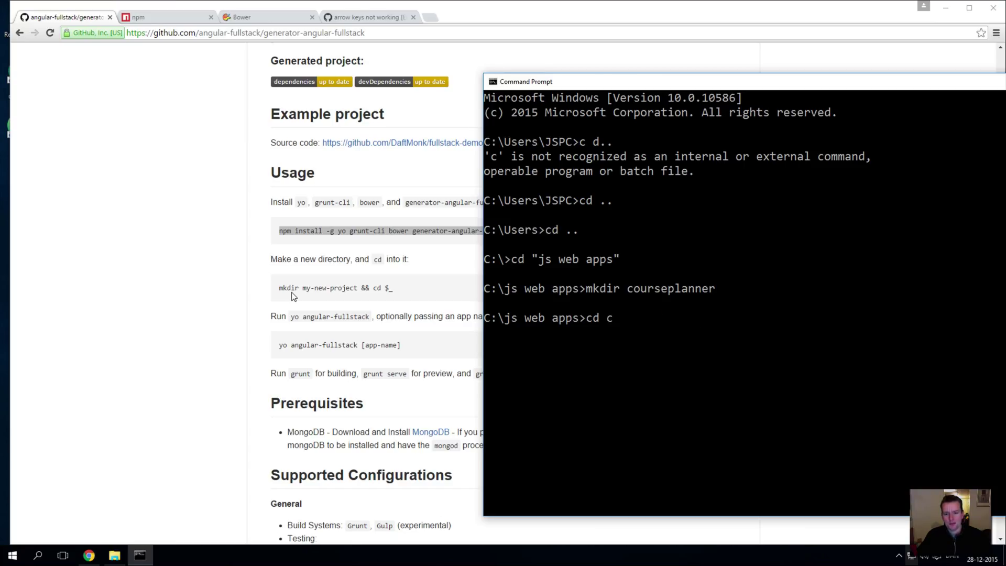
type("o")
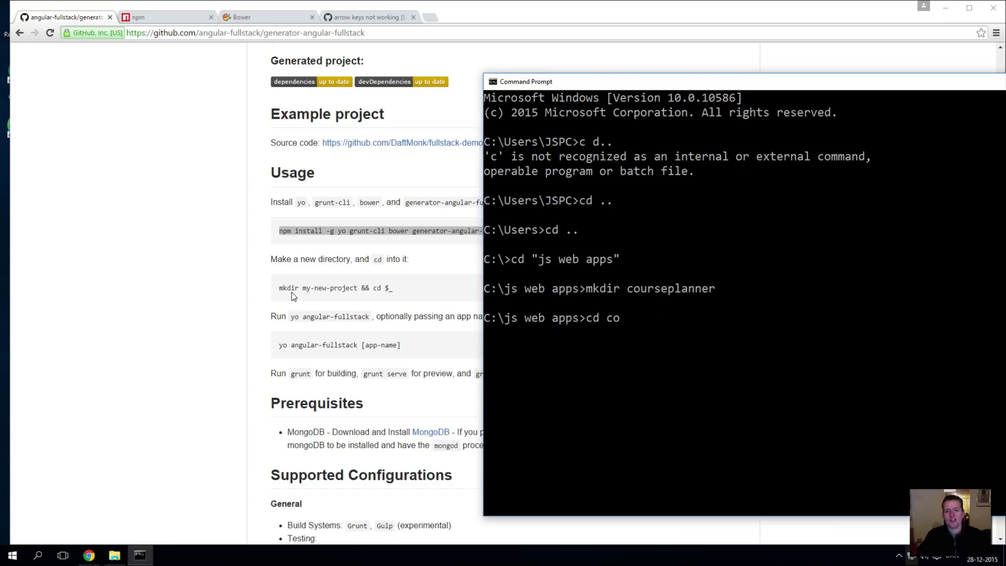
mouse_move(676, 304)
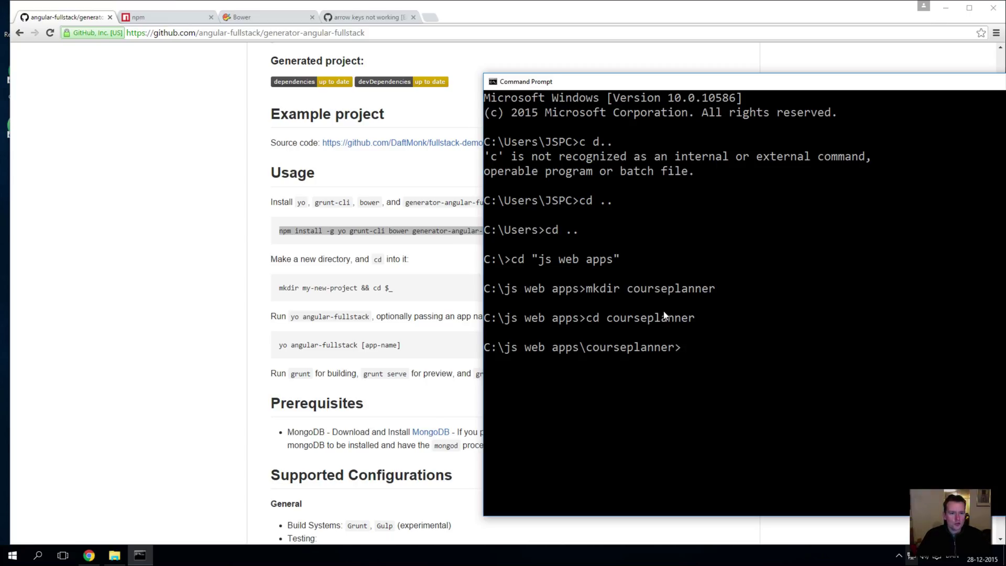
mouse_move(584, 381)
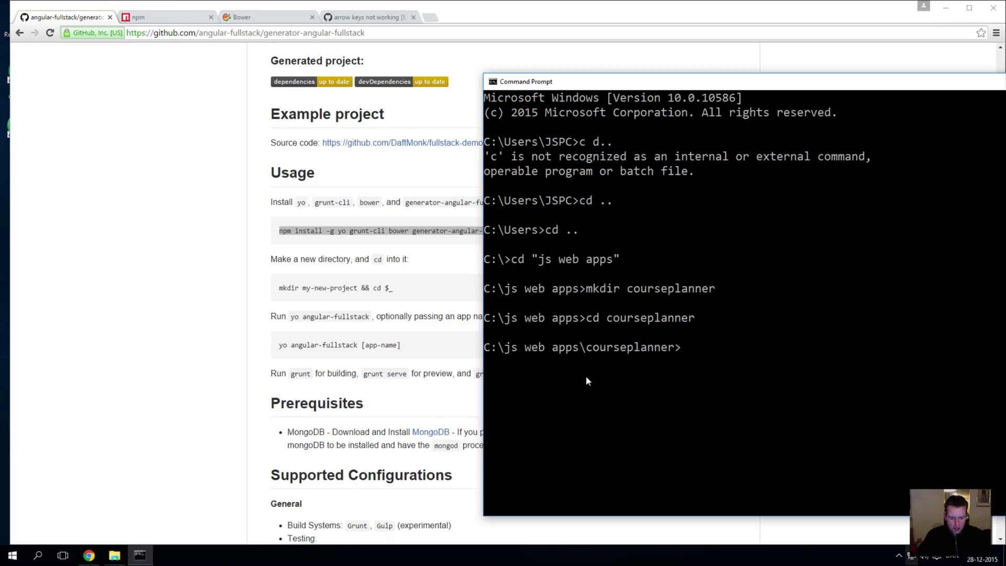
Run yo angular-fullstack CoursePlanner to launch the generator.
type("yo angula")
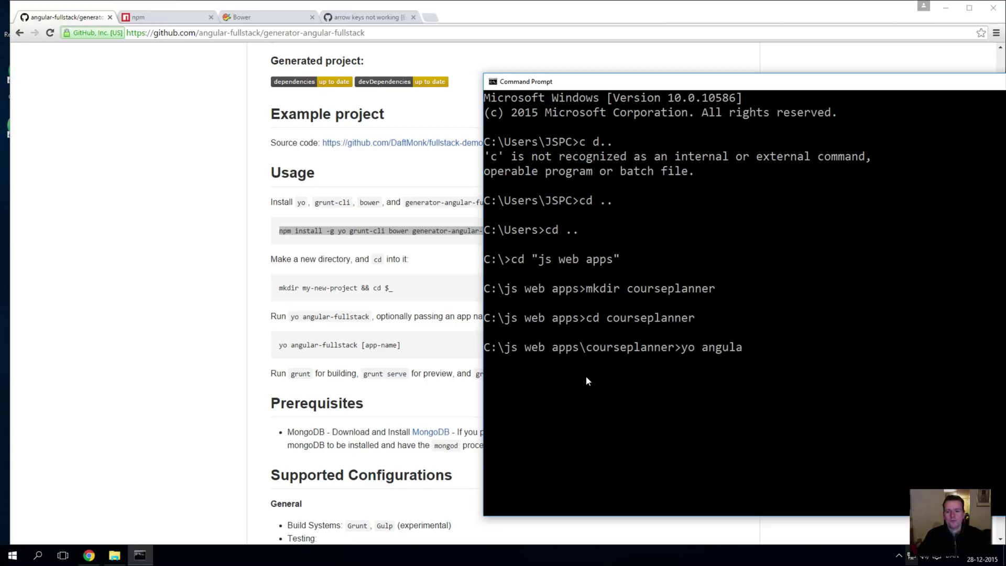
type("r-full")
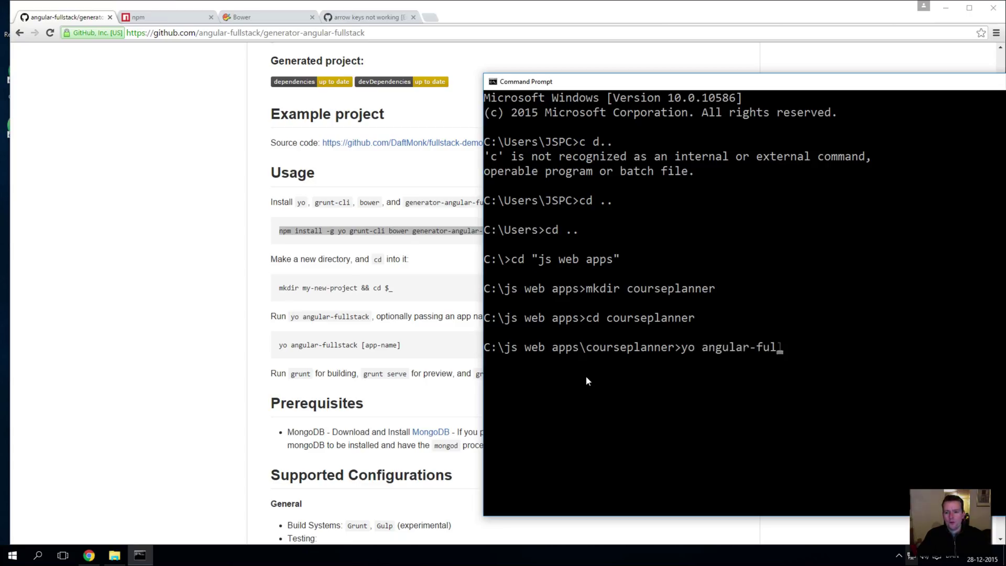
type("lstack")
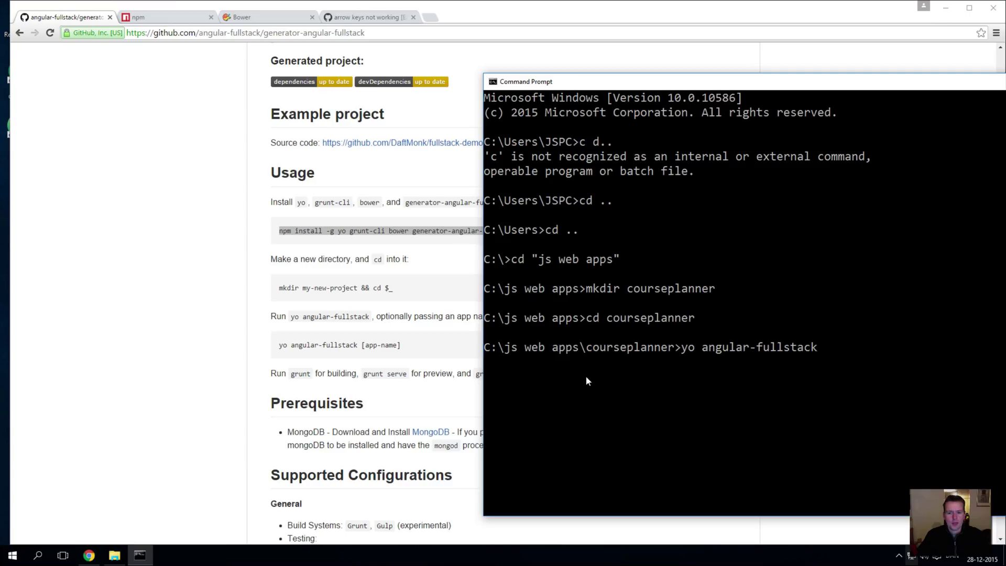
mouse_move(733, 402)
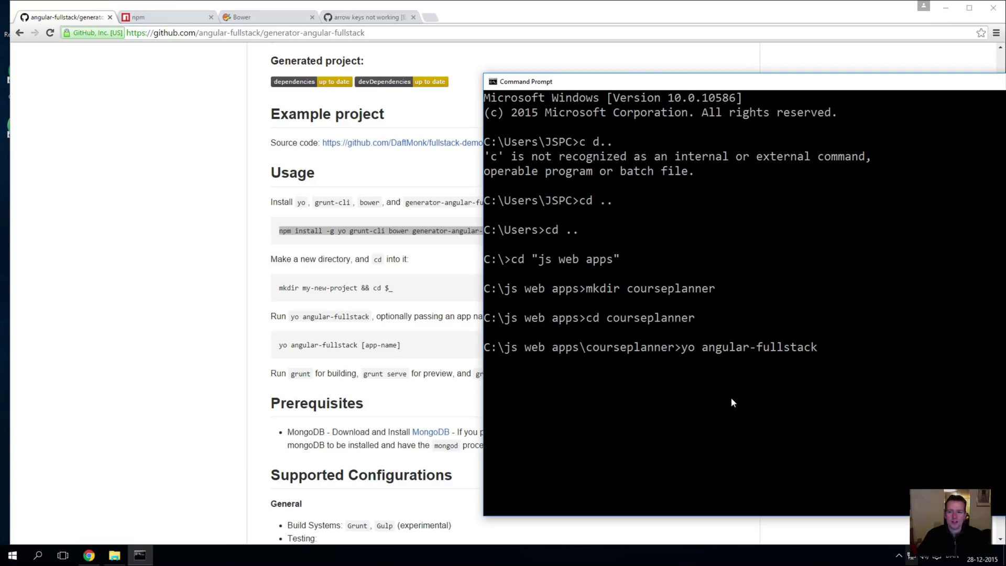
type("Cour")
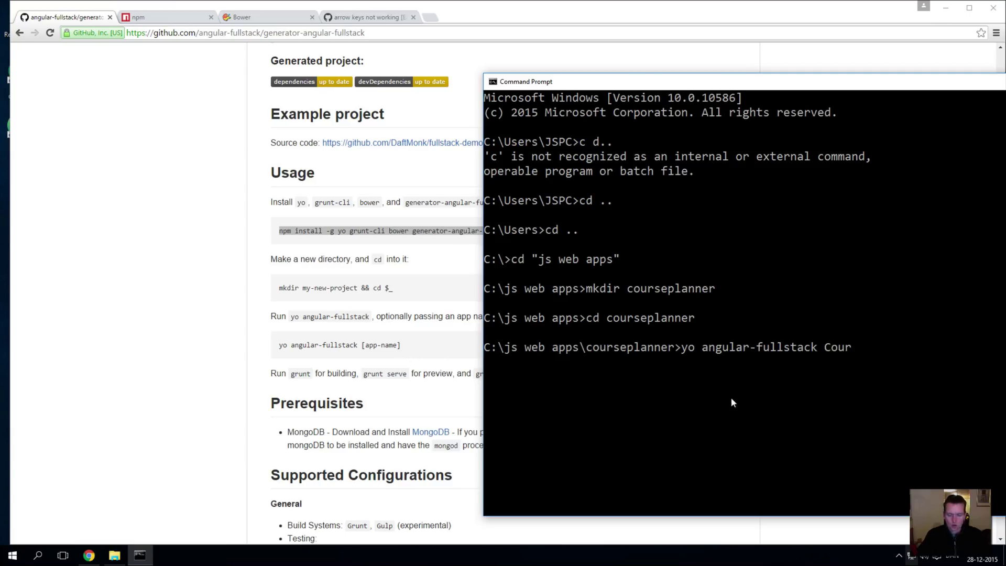
type("sePlanner")
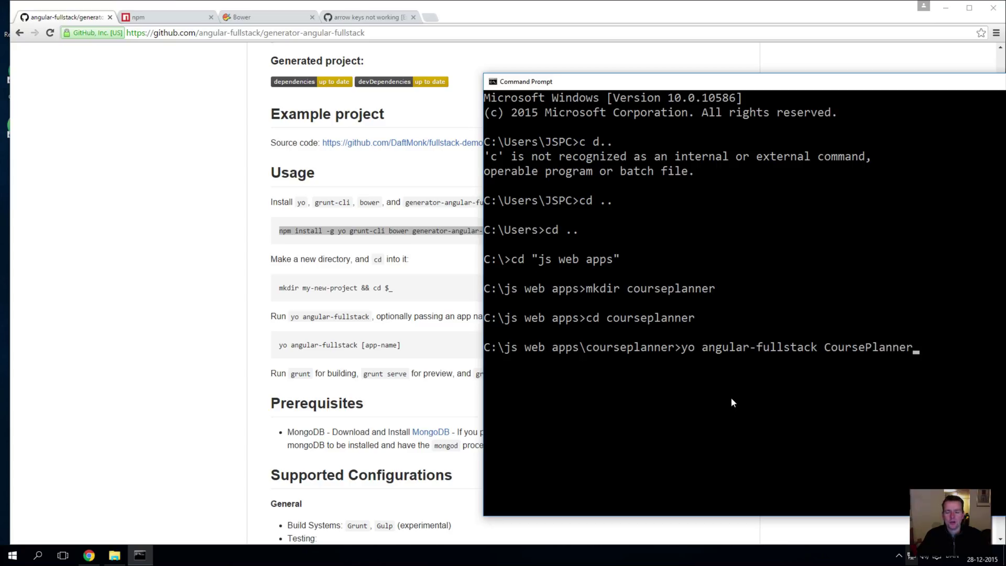
key("enter")
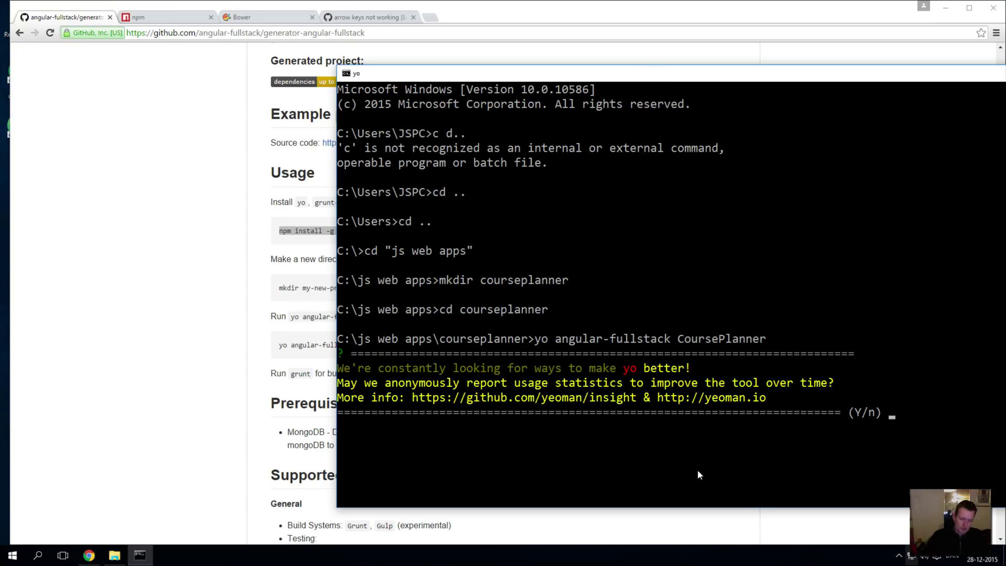
Answer y to anonymous usage statistics and pick HTML, CSS and uiRouter for the client.
type("y")
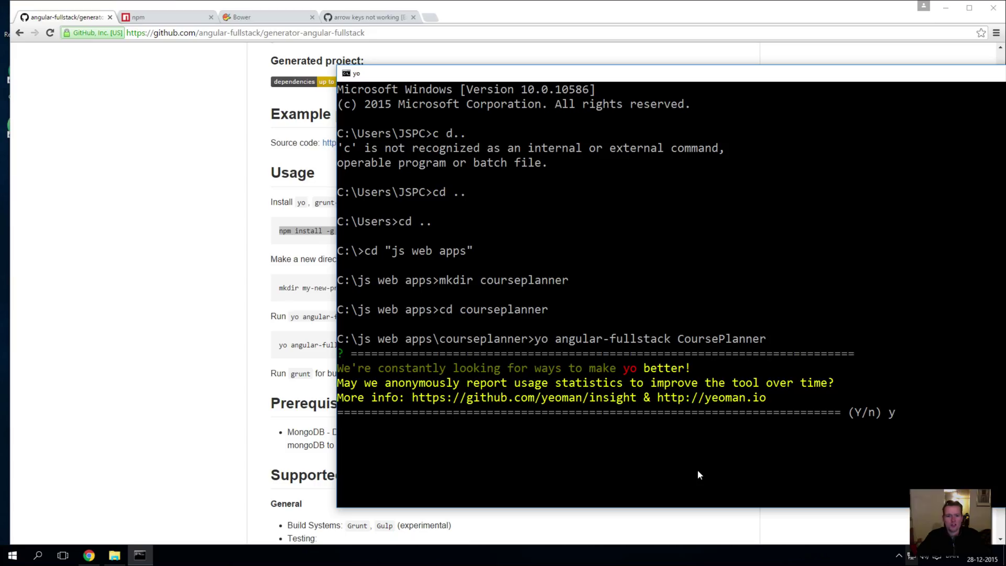
key("enter")
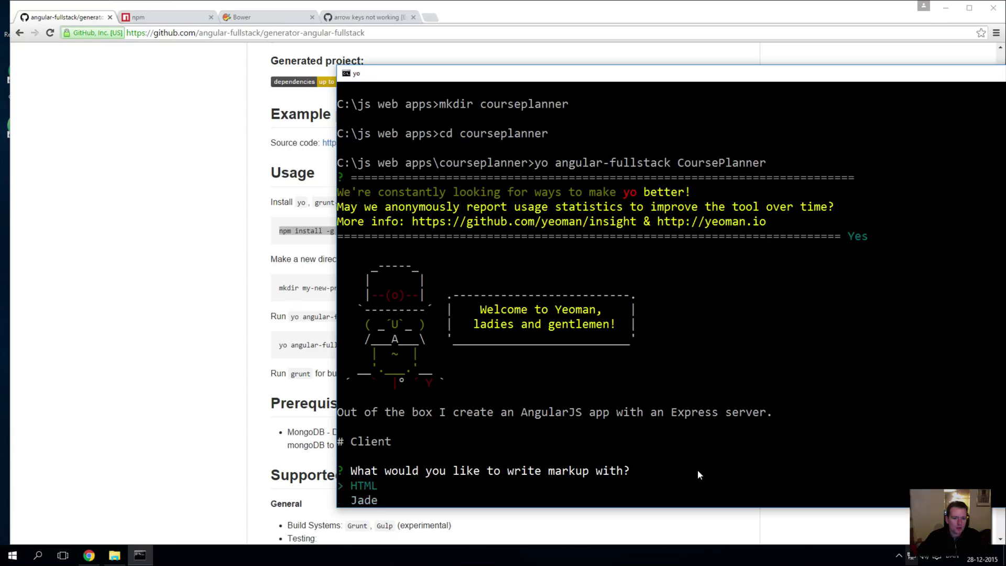
key("Down")
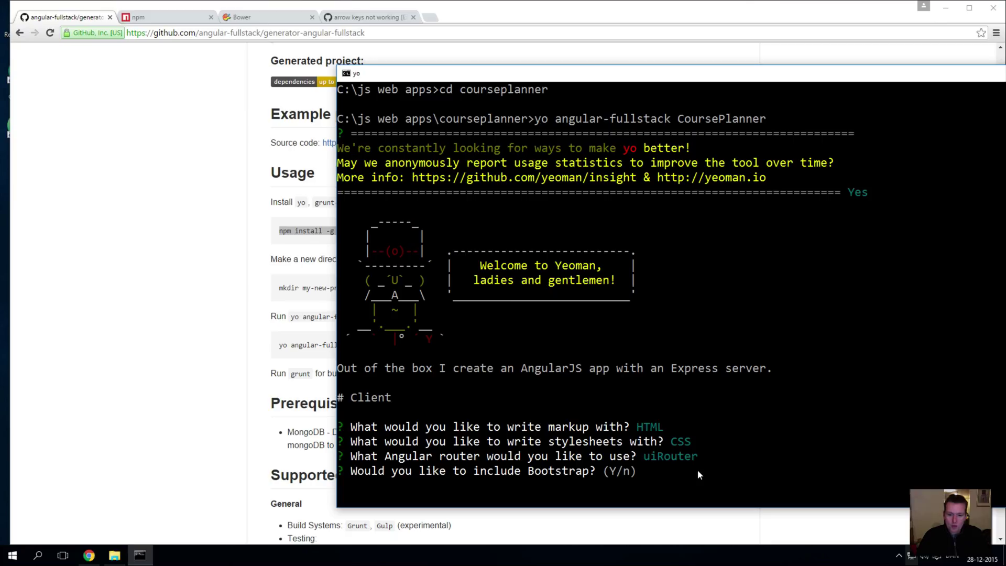
Answer y to include Bootstrap and UI Bootstrap.
type("y")
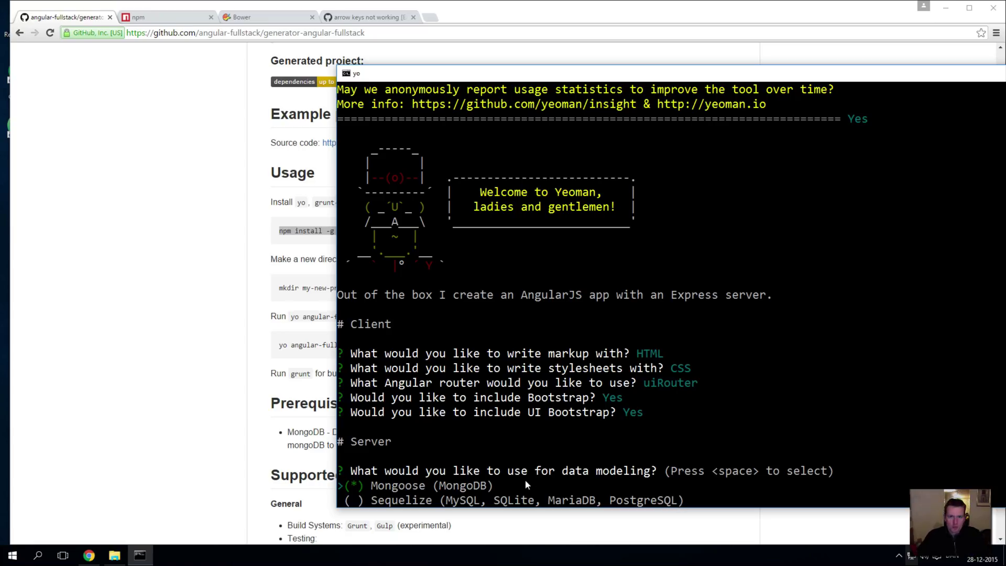
Keep Mongoose data modeling, answer y to authentication boilerplate, and skip extra oAuth strategies.
key("enter")
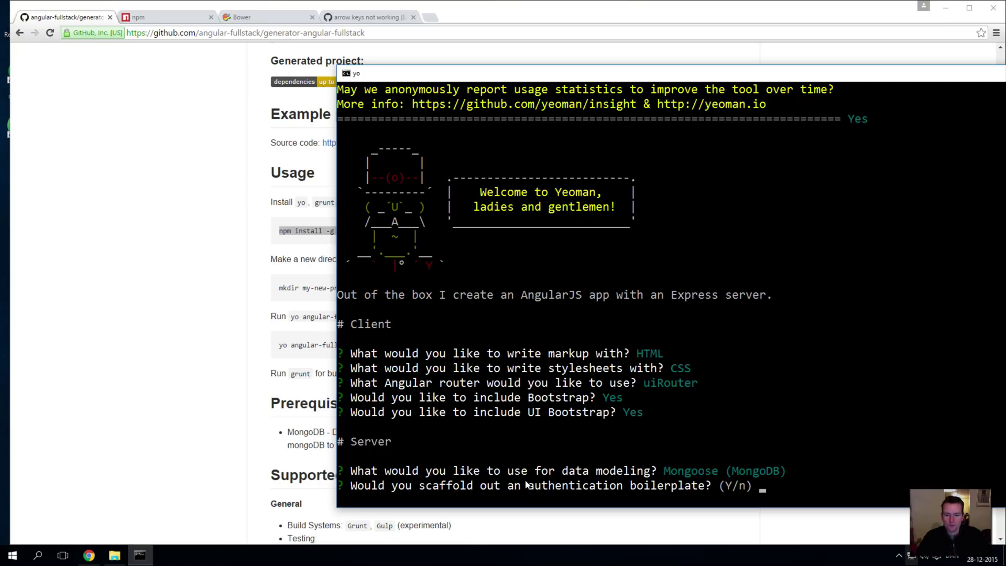
type("y")
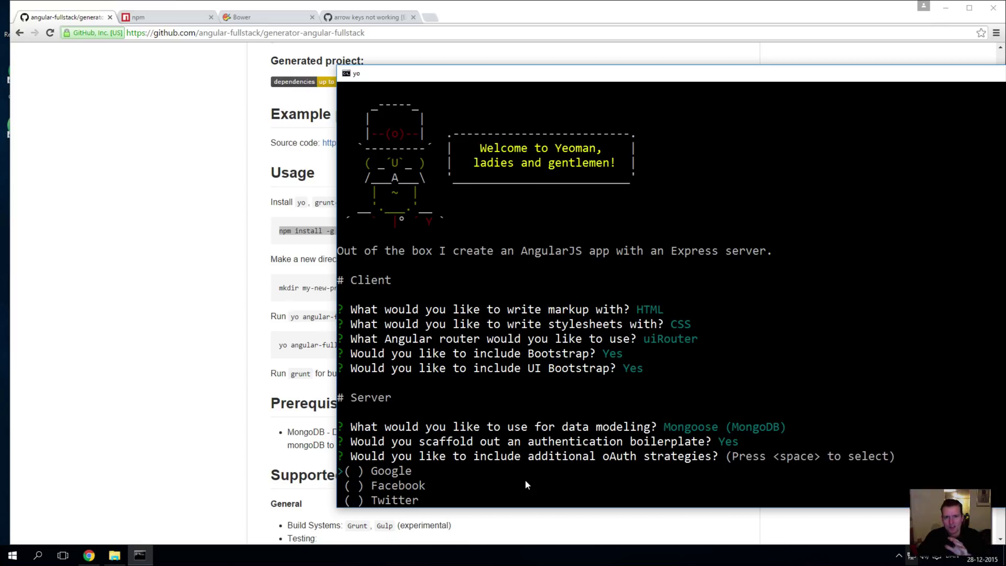
key("enter")
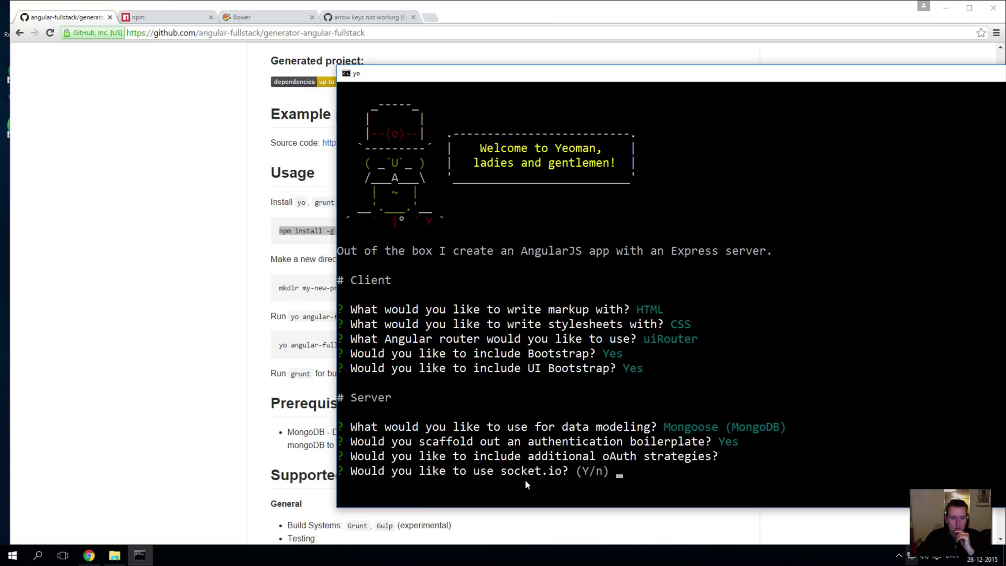